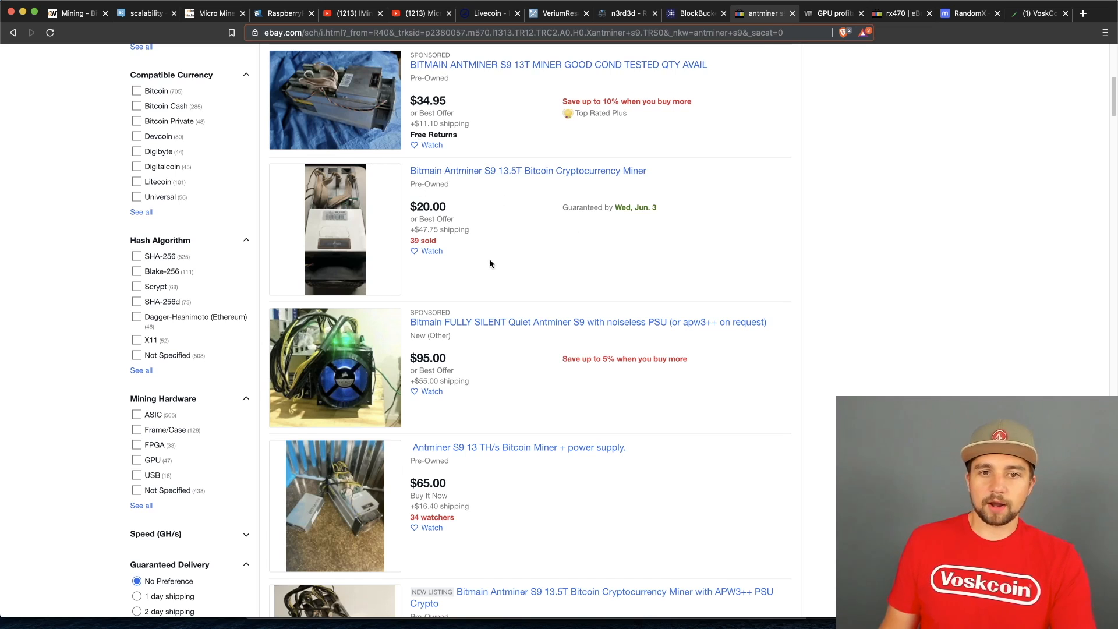
mouse_move(489, 221)
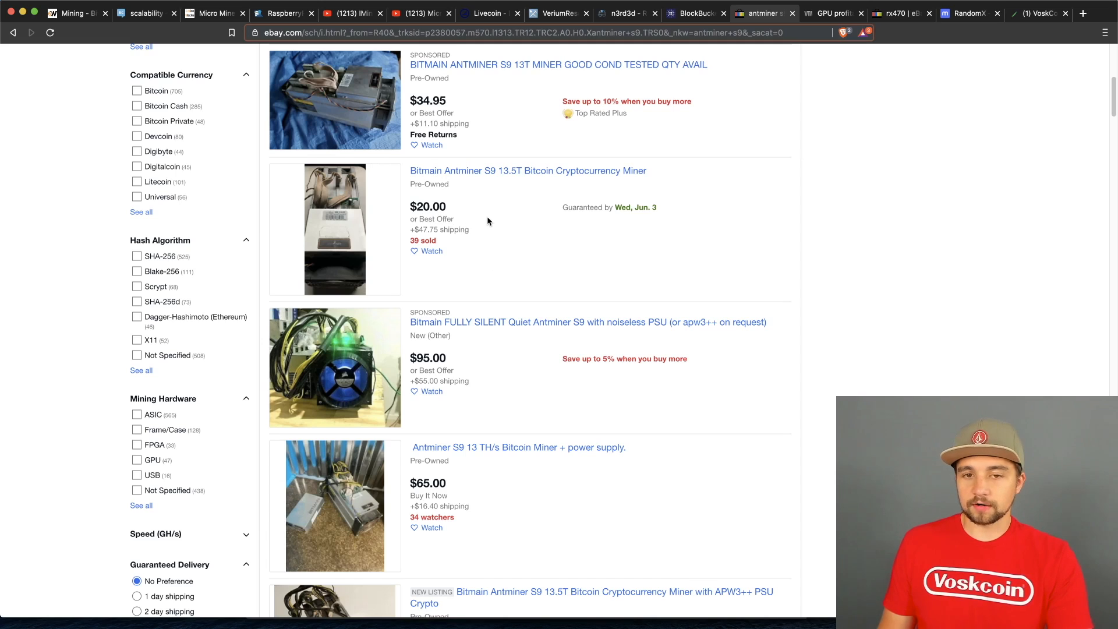
mouse_move(532, 249)
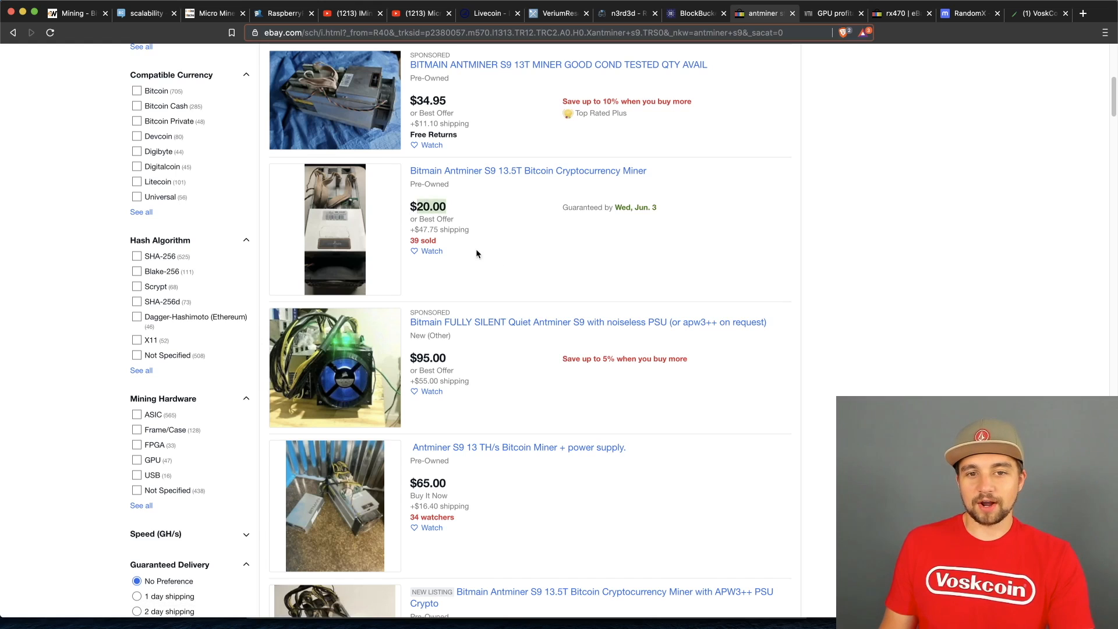
mouse_move(482, 226)
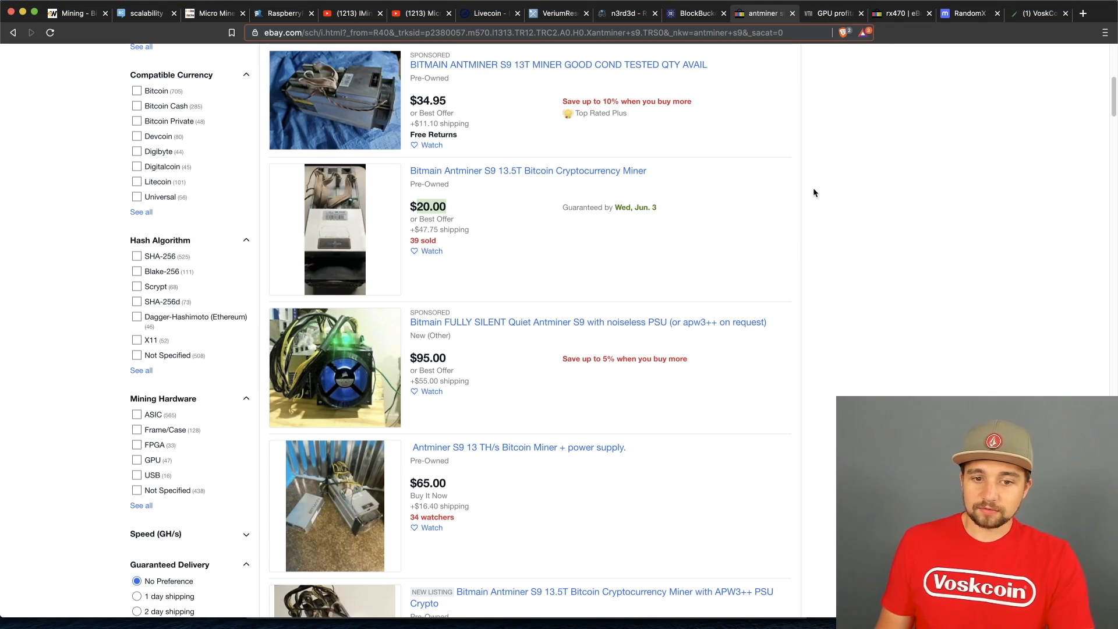
mouse_move(520, 543)
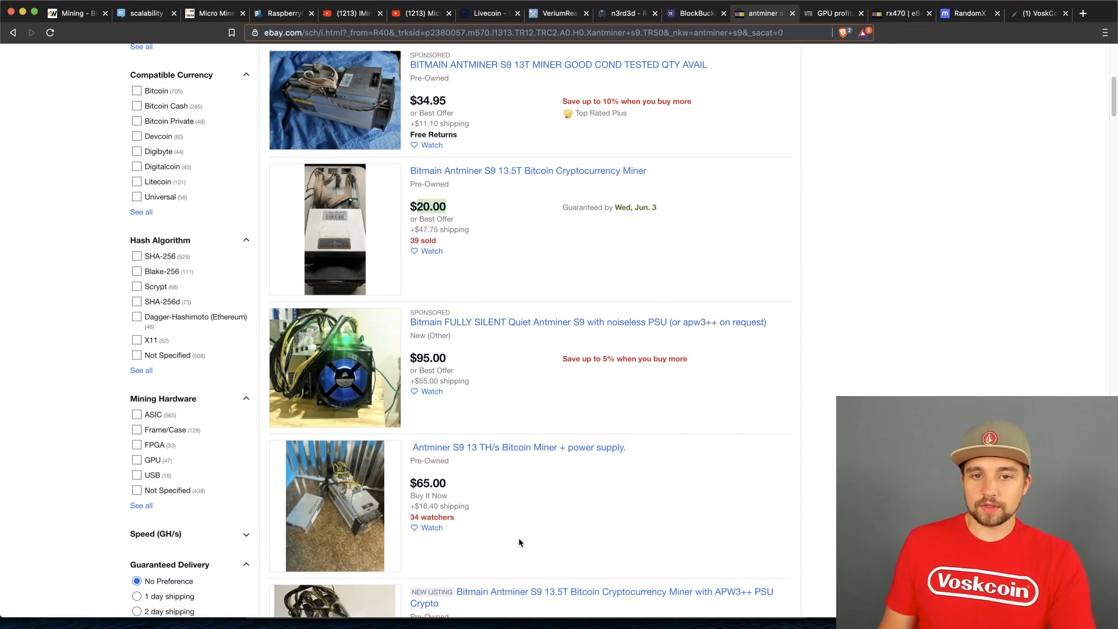
mouse_move(524, 545)
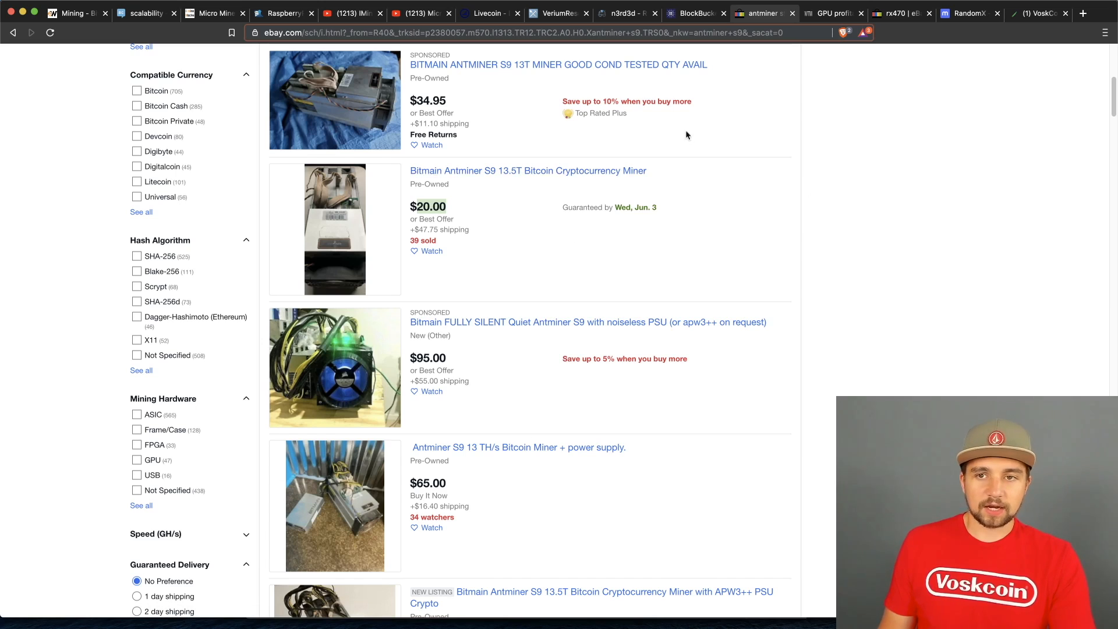
mouse_move(851, 127)
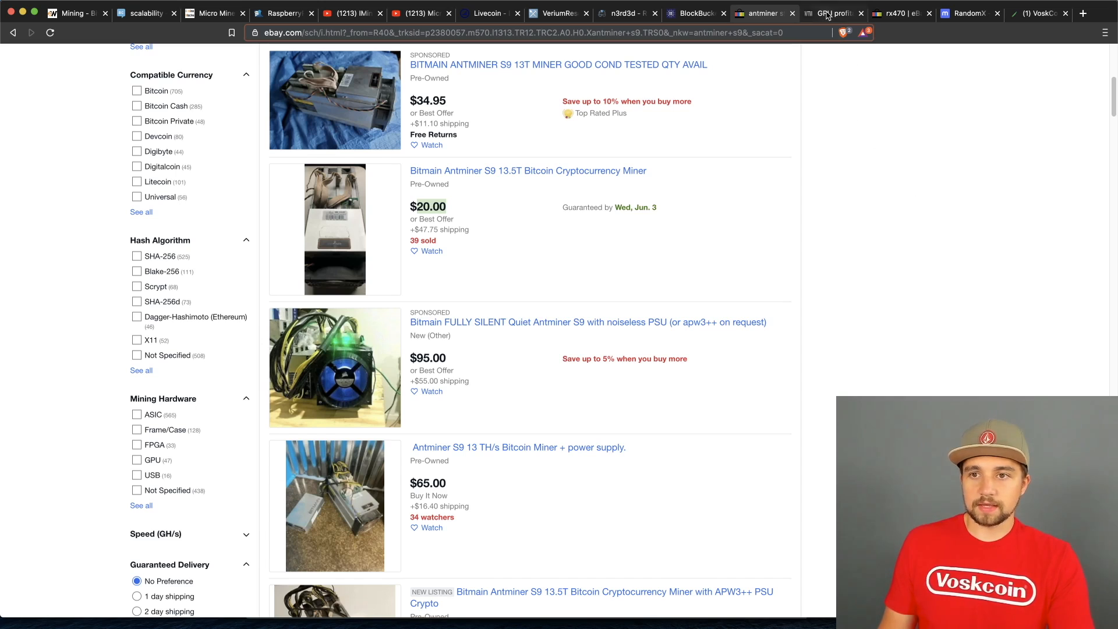
Switch to the WhatToMine GPU table showing the Radeon RX 470 at $0.15 daily.
click(833, 13)
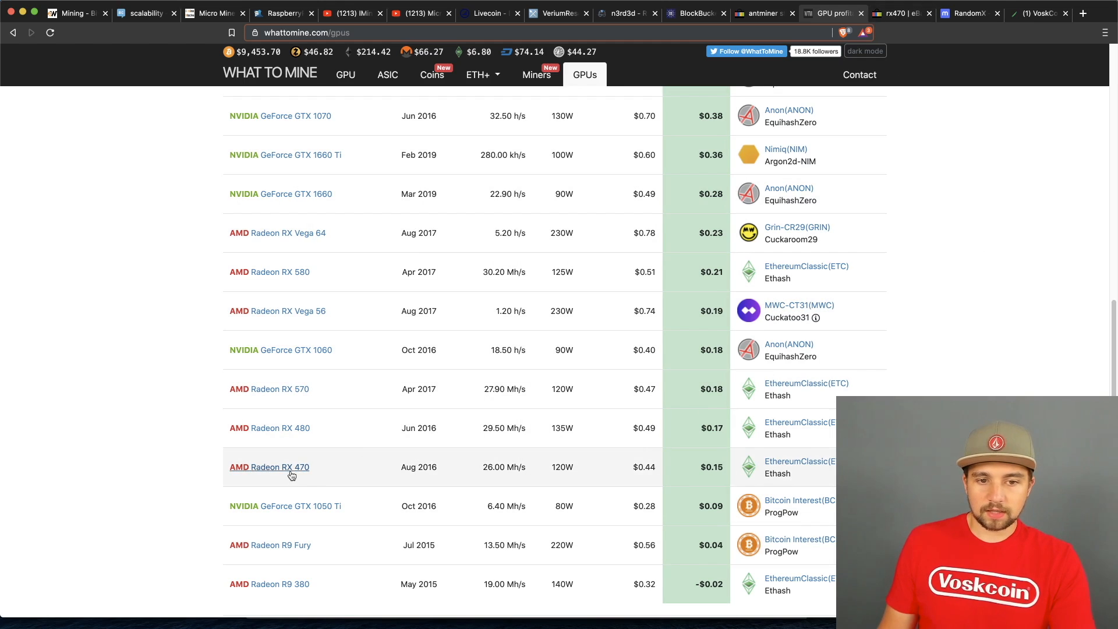
mouse_move(349, 469)
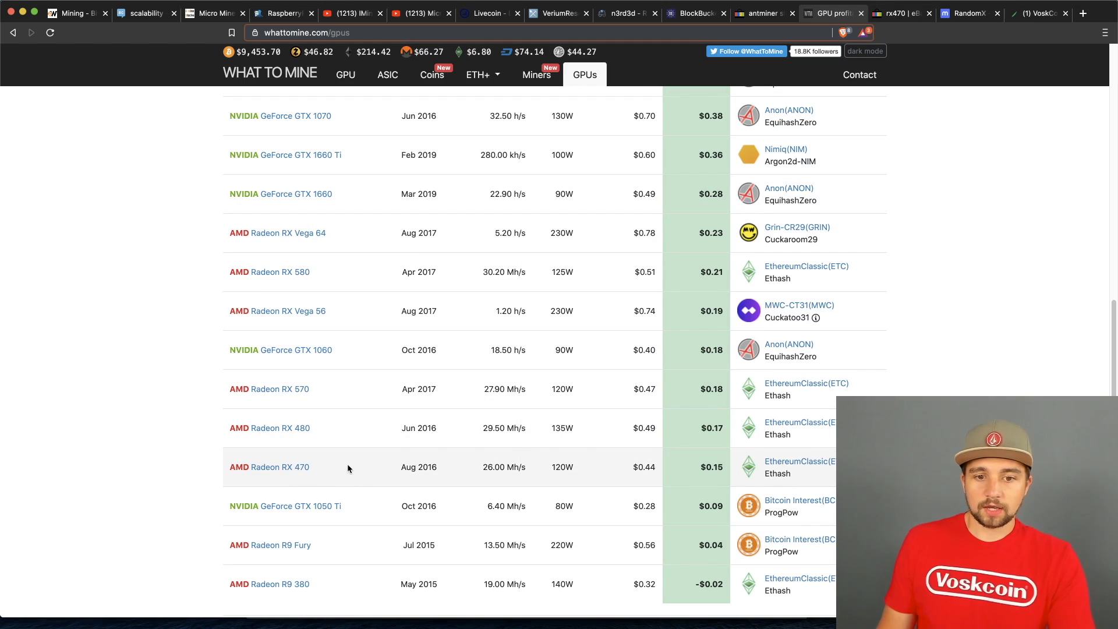
mouse_move(432, 477)
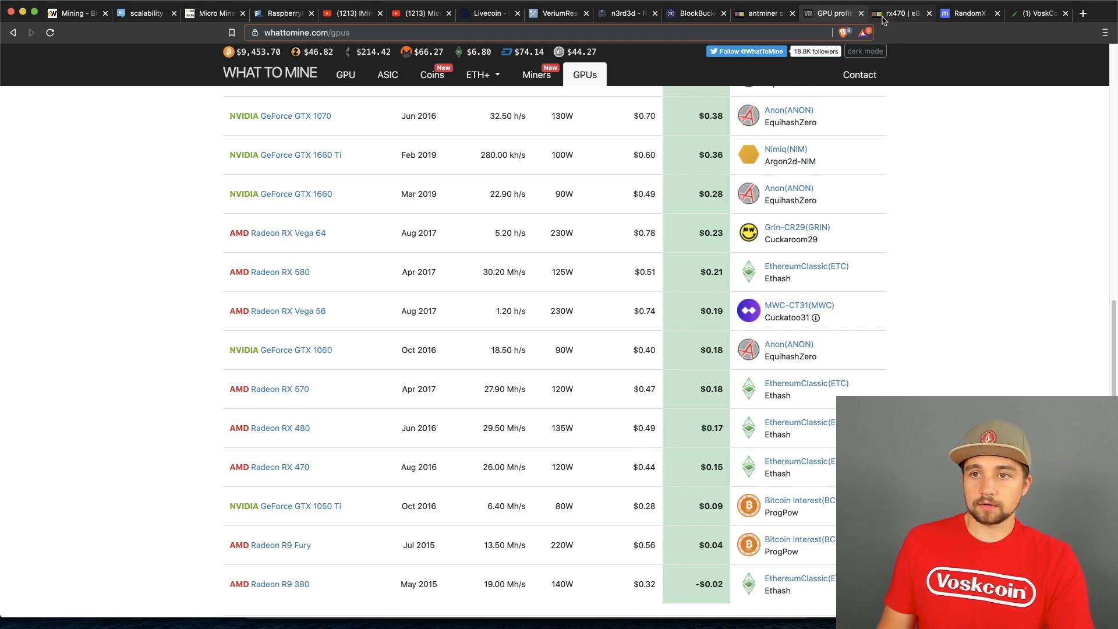
Browse the eBay rx470 results, 350 listings with used cards around $55–$99.
click(908, 12)
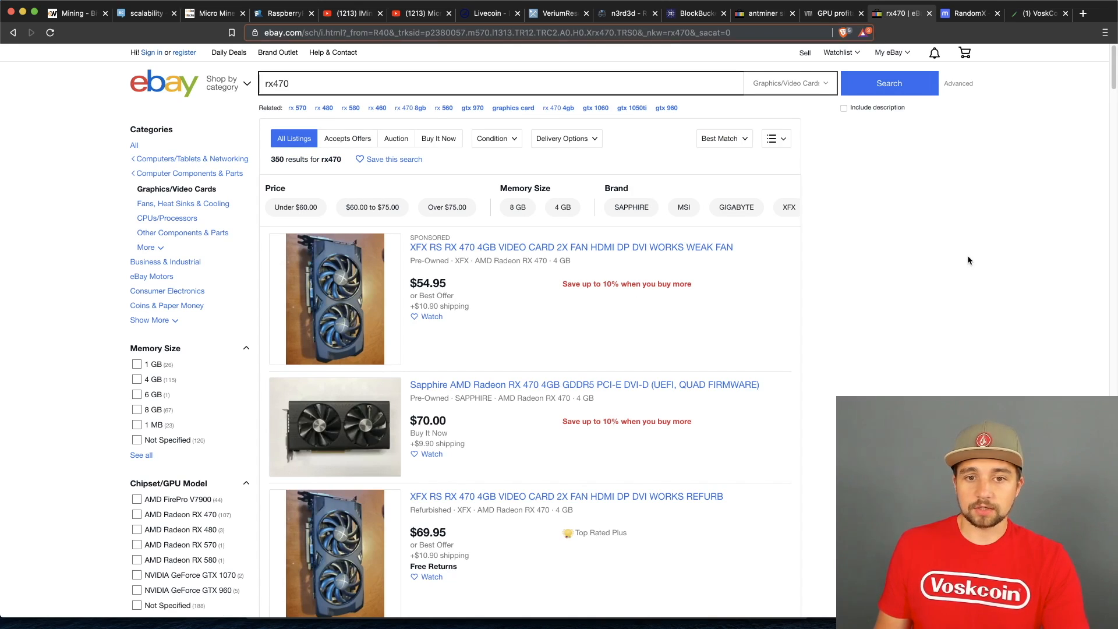
mouse_move(638, 378)
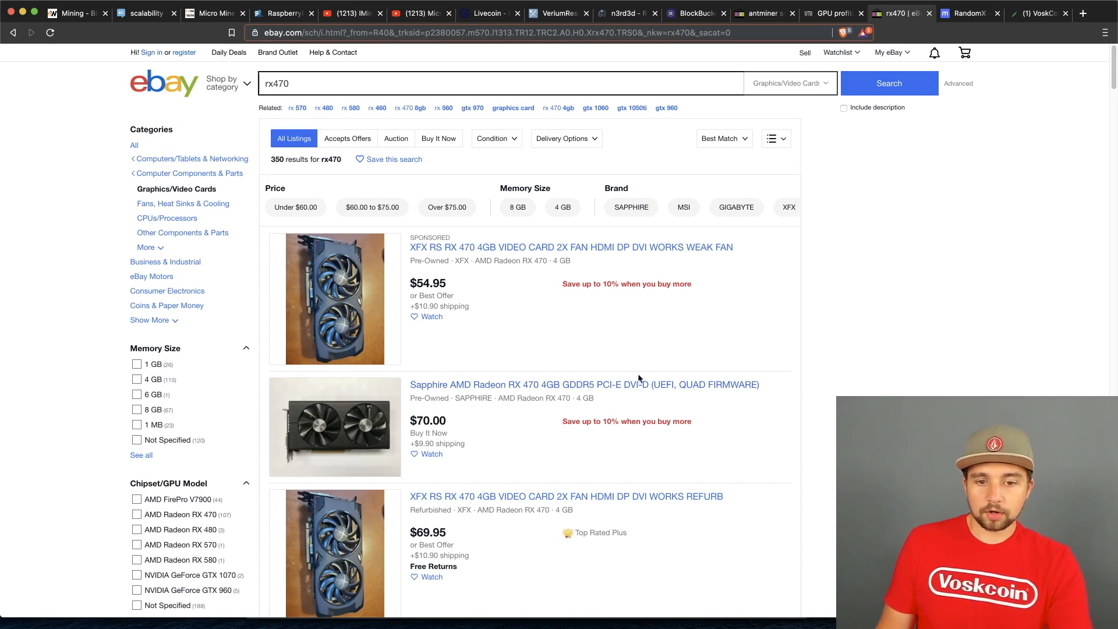
scroll(down, 3)
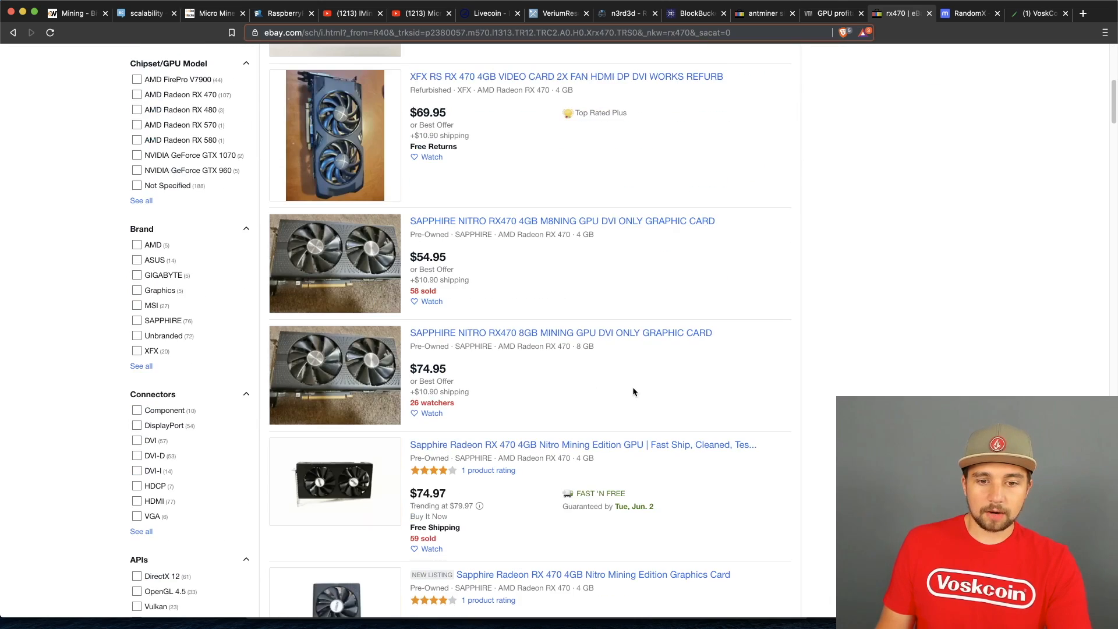
scroll(down, 3)
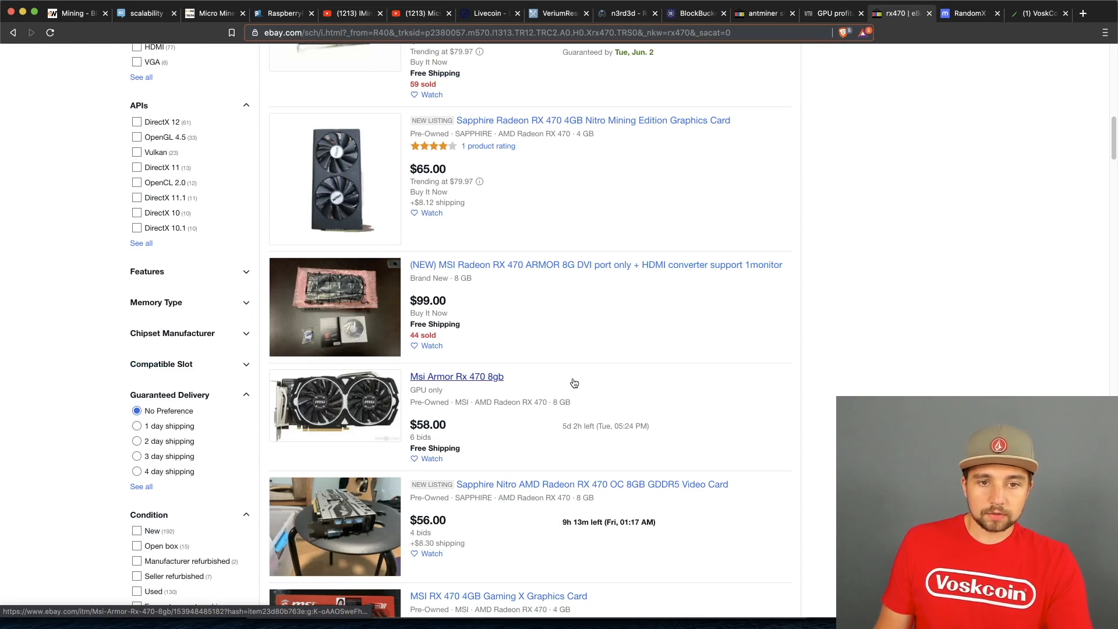
scroll(down, 3)
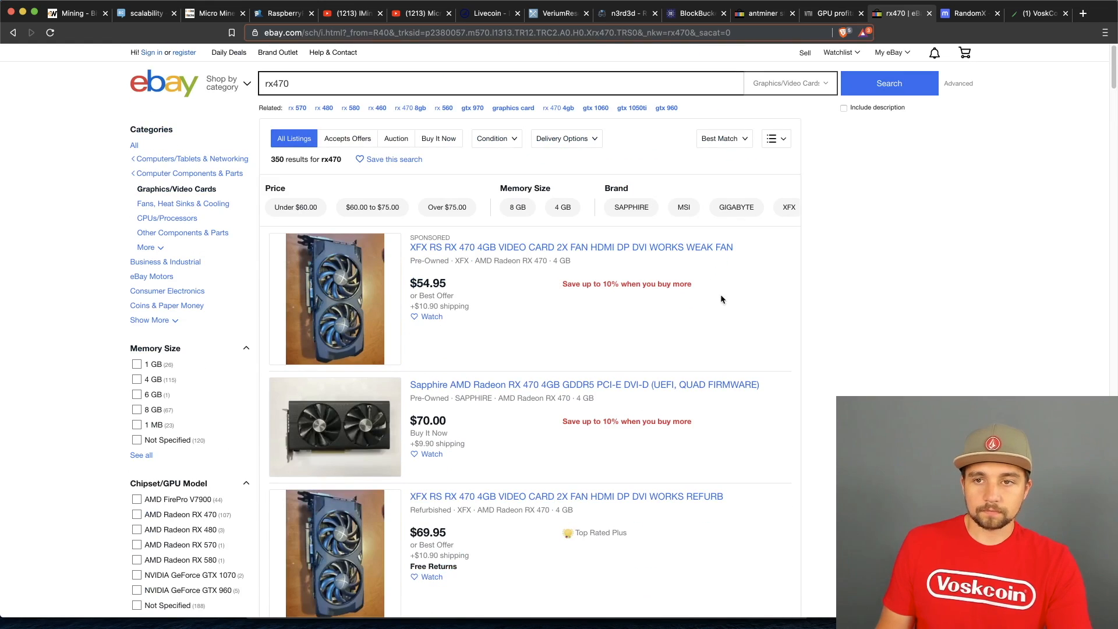
mouse_move(896, 207)
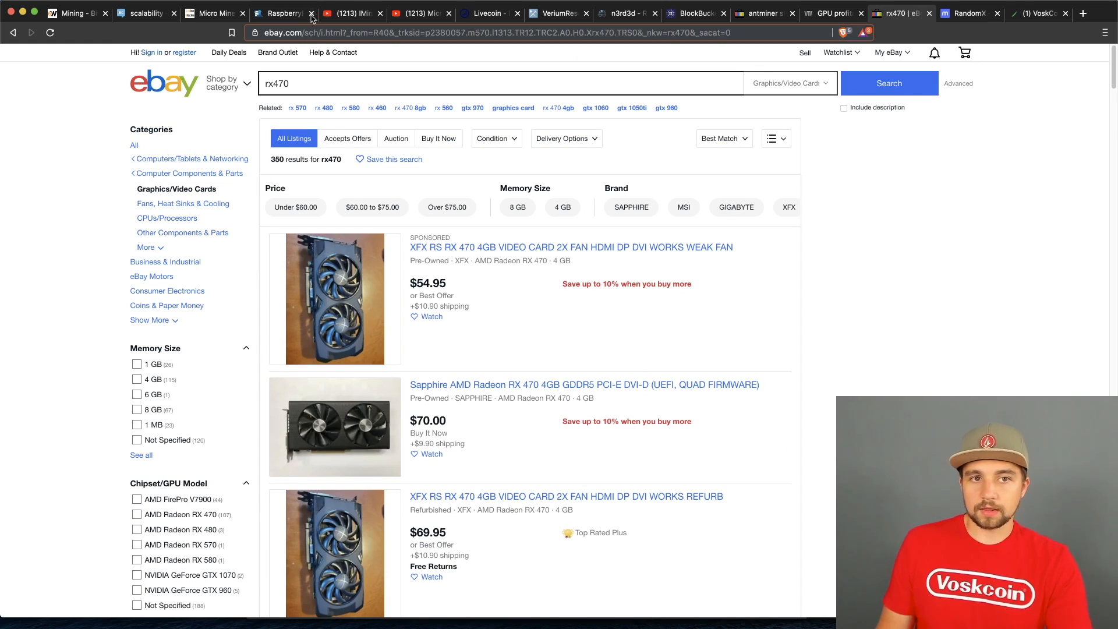
Return to the iMineBlocks Micro Miner page showing the starter kit at £34.99 / $45.55.
click(211, 13)
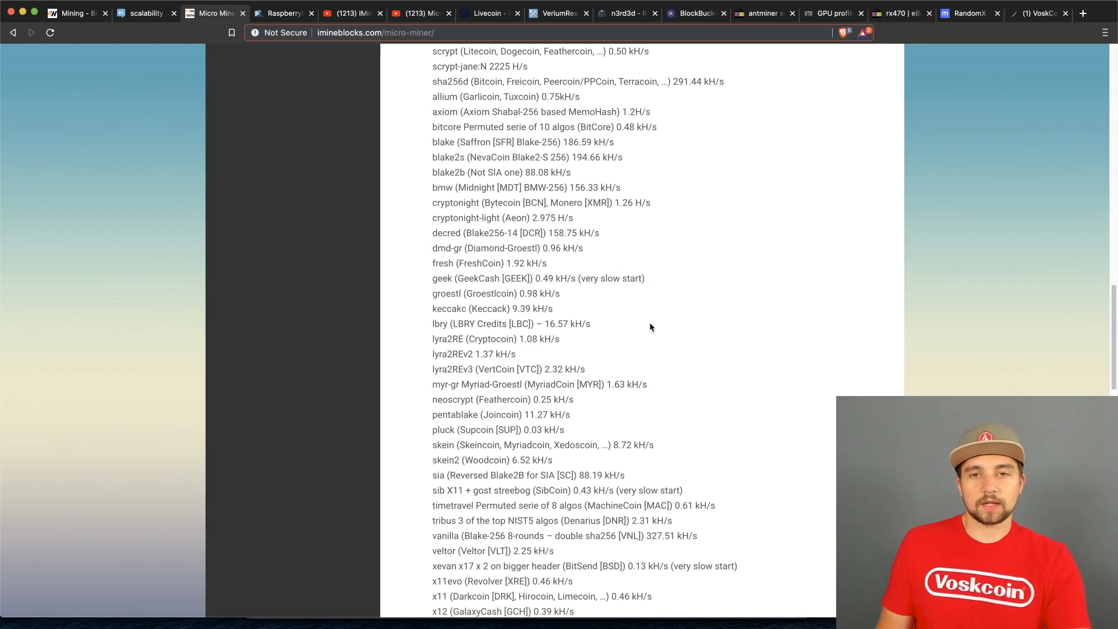
scroll(down, 3)
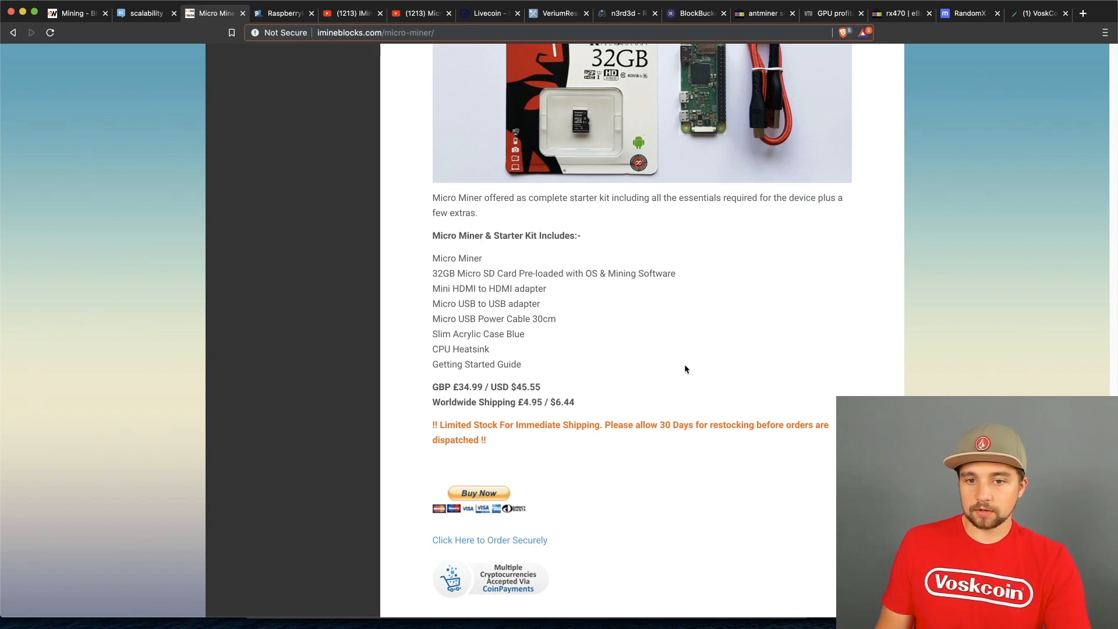
mouse_move(677, 385)
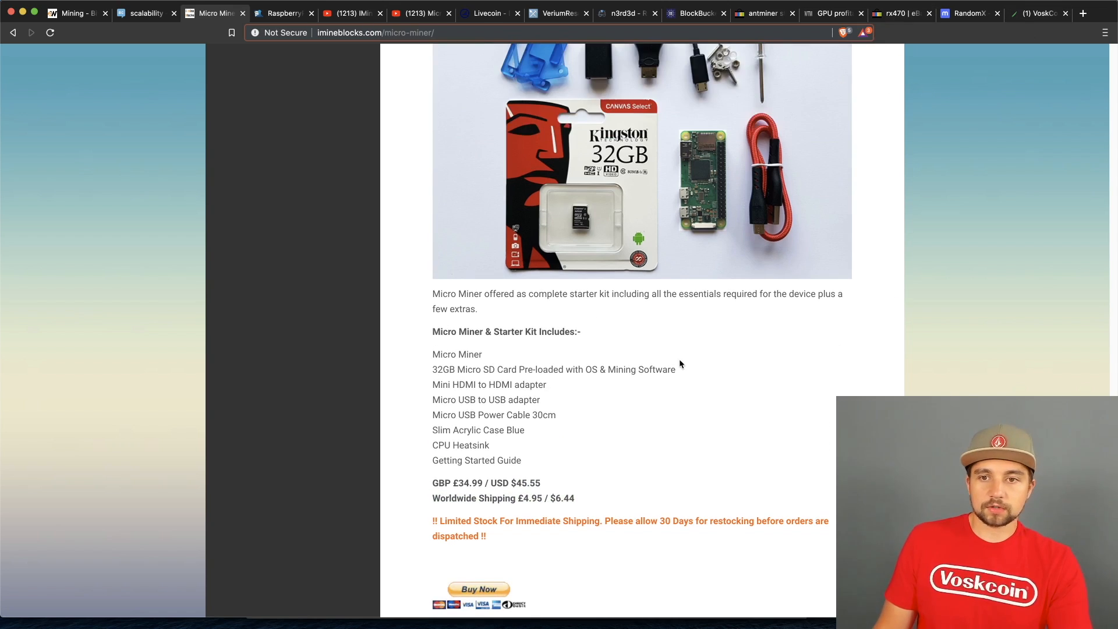
scroll(up, 3)
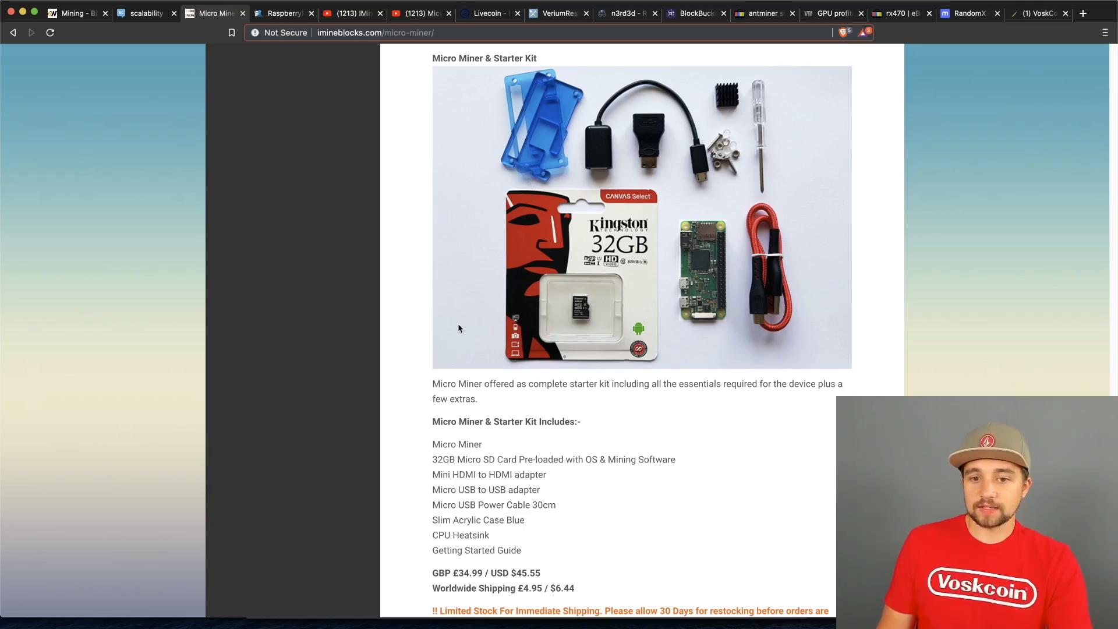
mouse_move(416, 333)
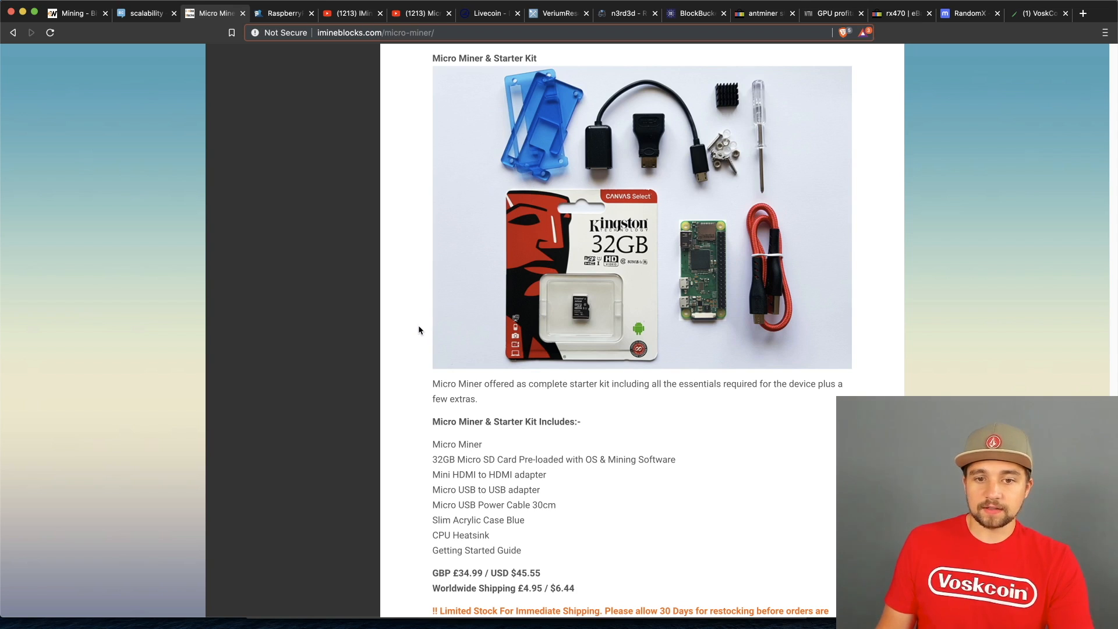
mouse_move(461, 290)
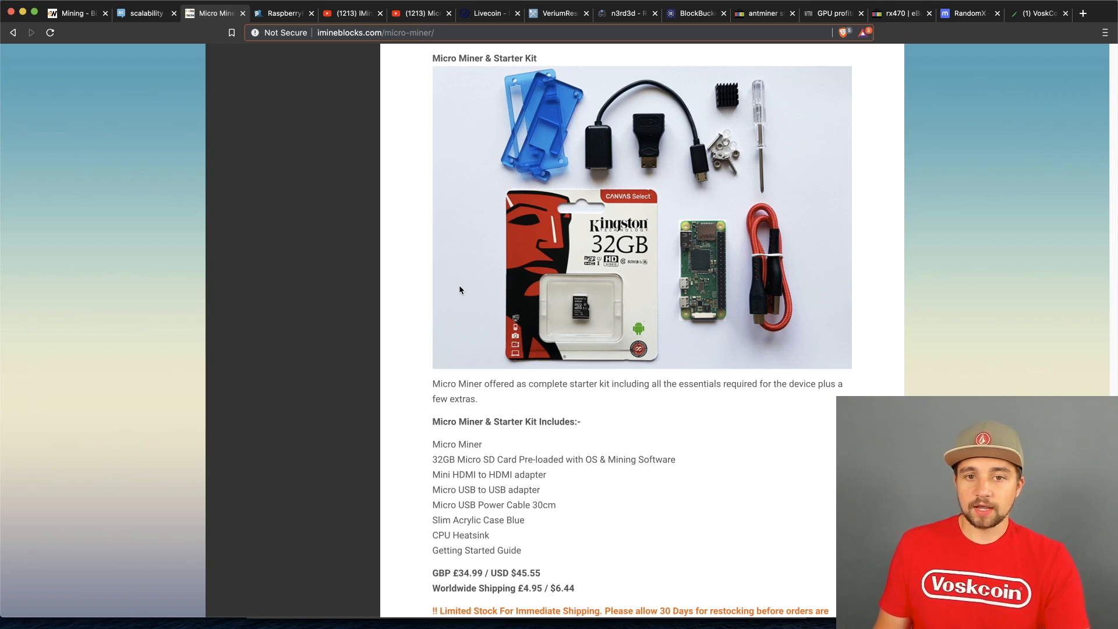
mouse_move(772, 282)
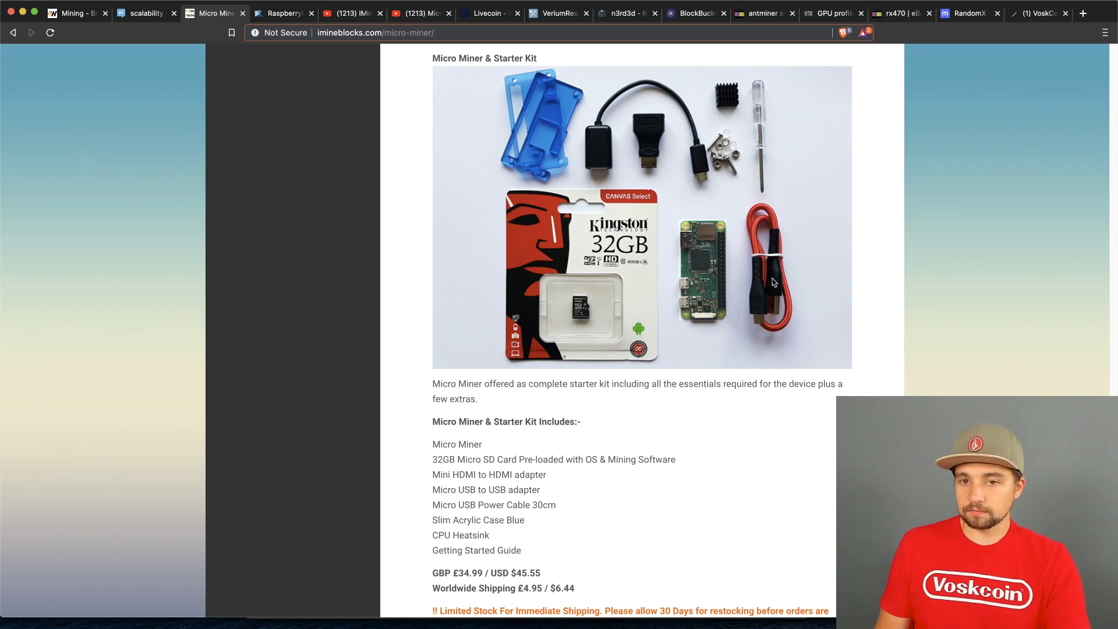
mouse_move(750, 325)
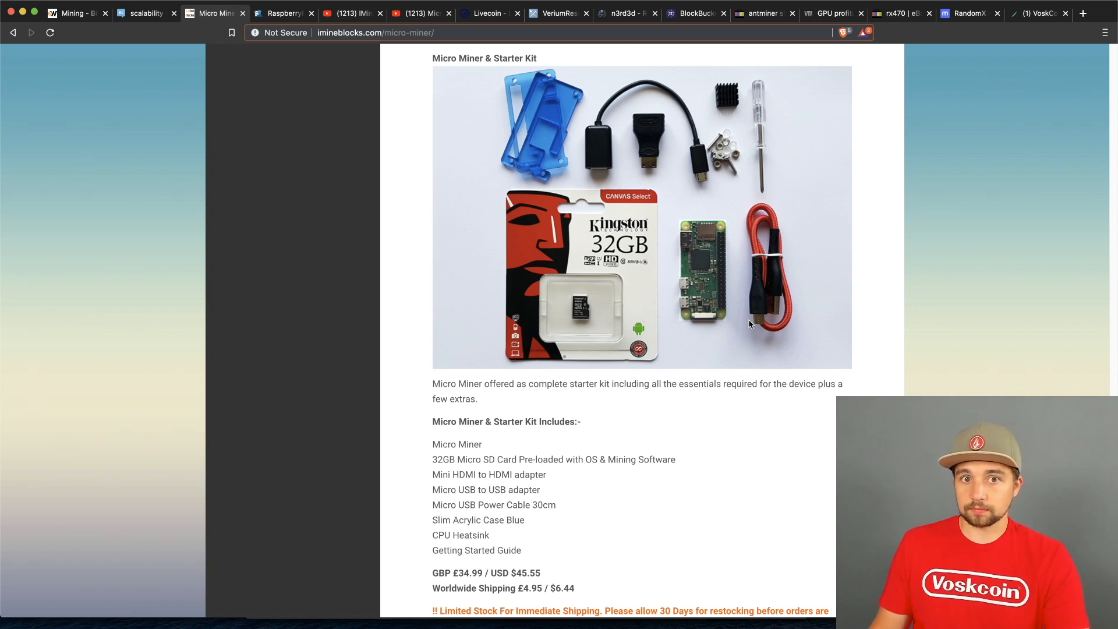